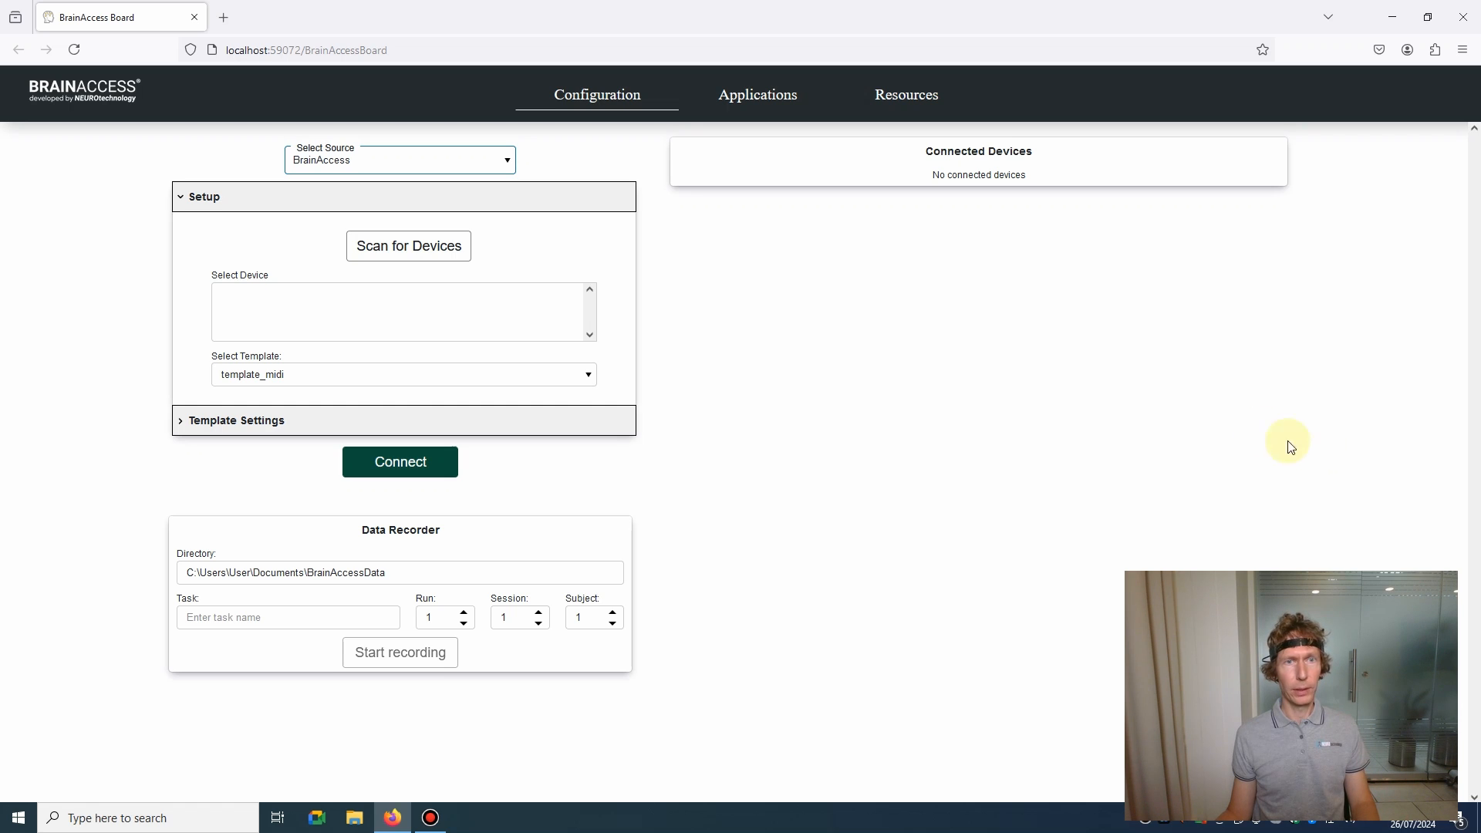
pyautogui.moveTo(714, 662)
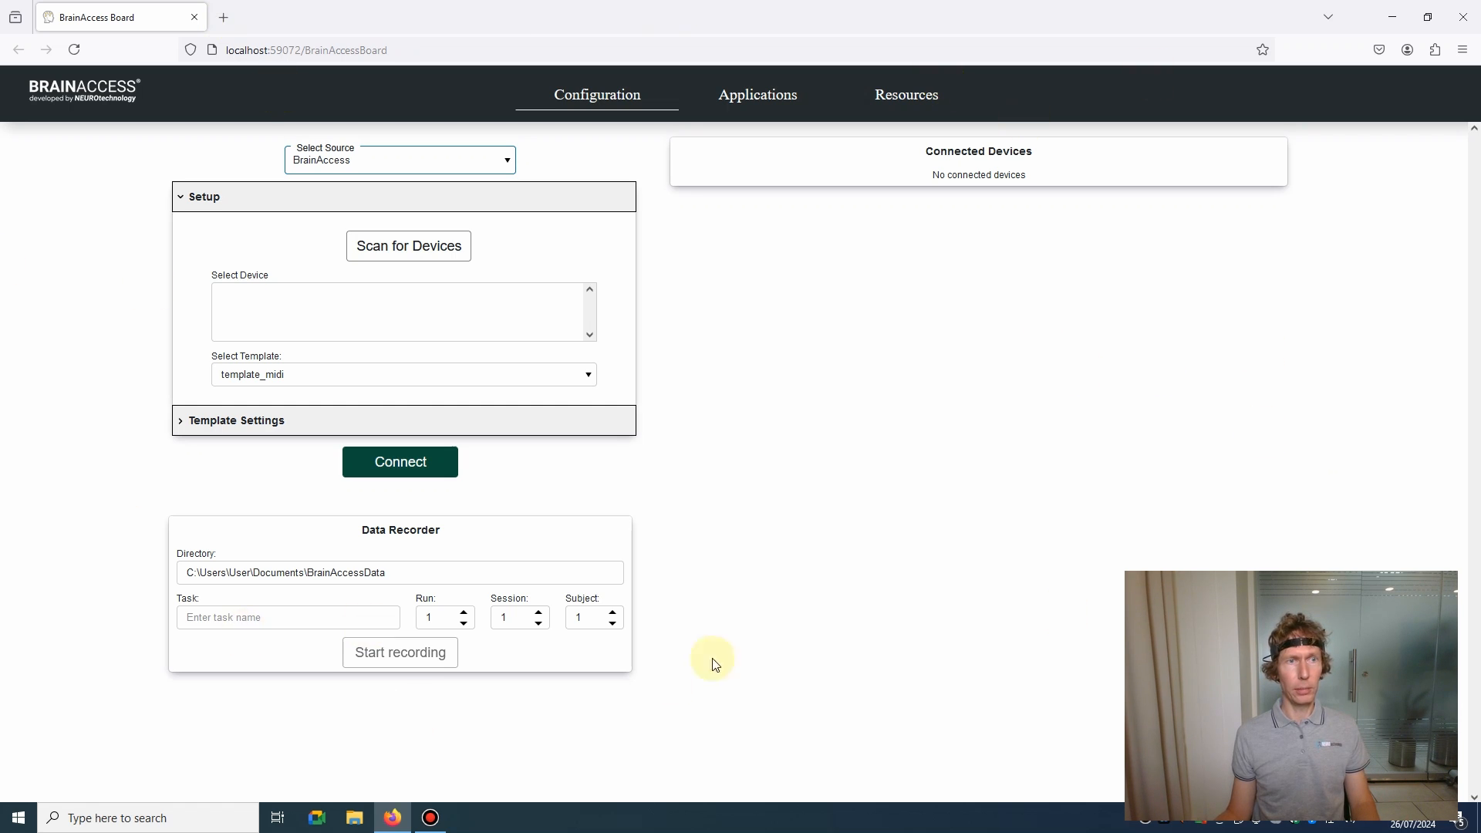
# Scan for devices, select the BA HALO 003 headset and connect to it
pyautogui.click(399, 158)
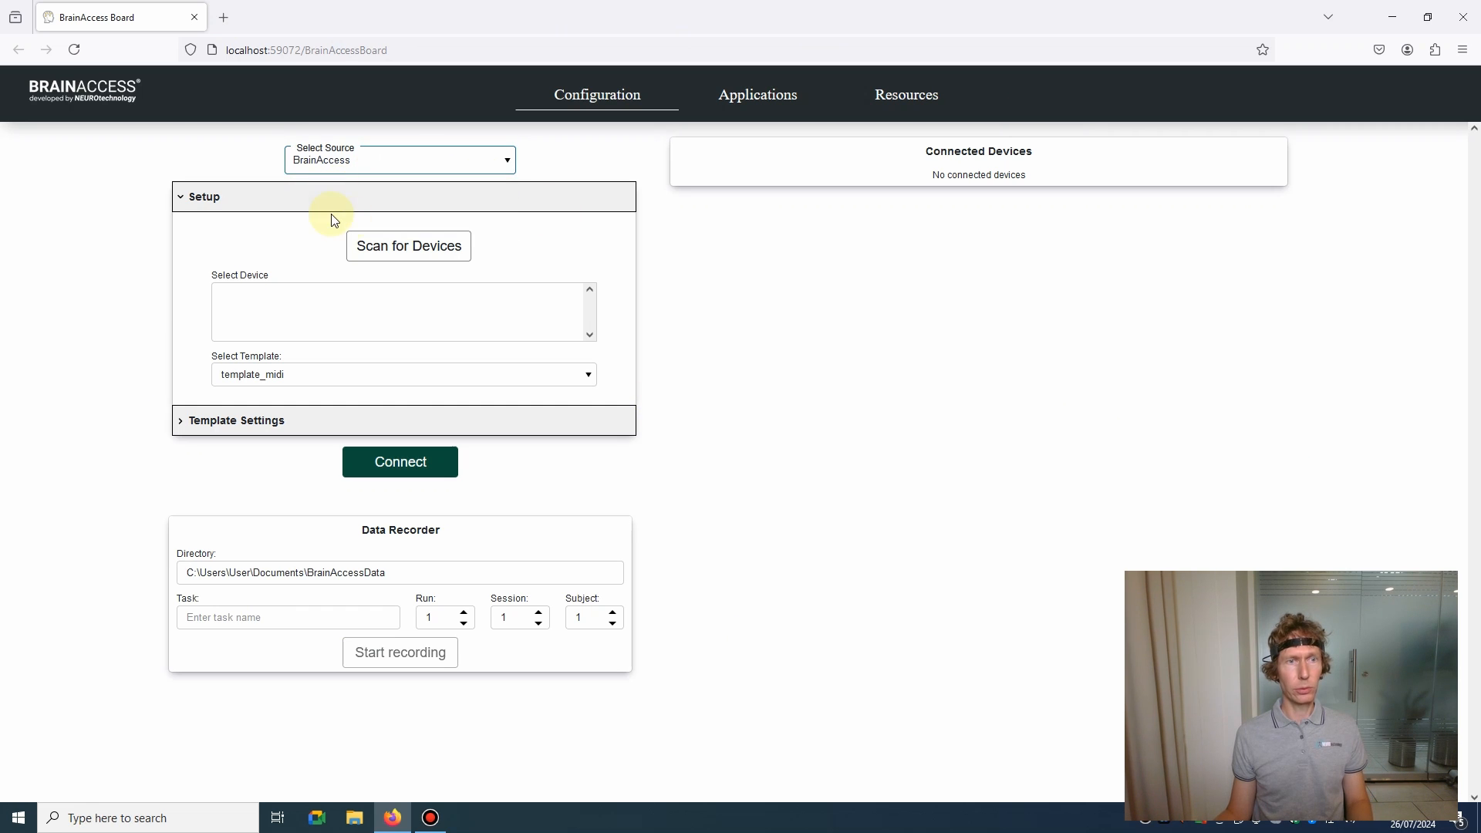
pyautogui.click(408, 245)
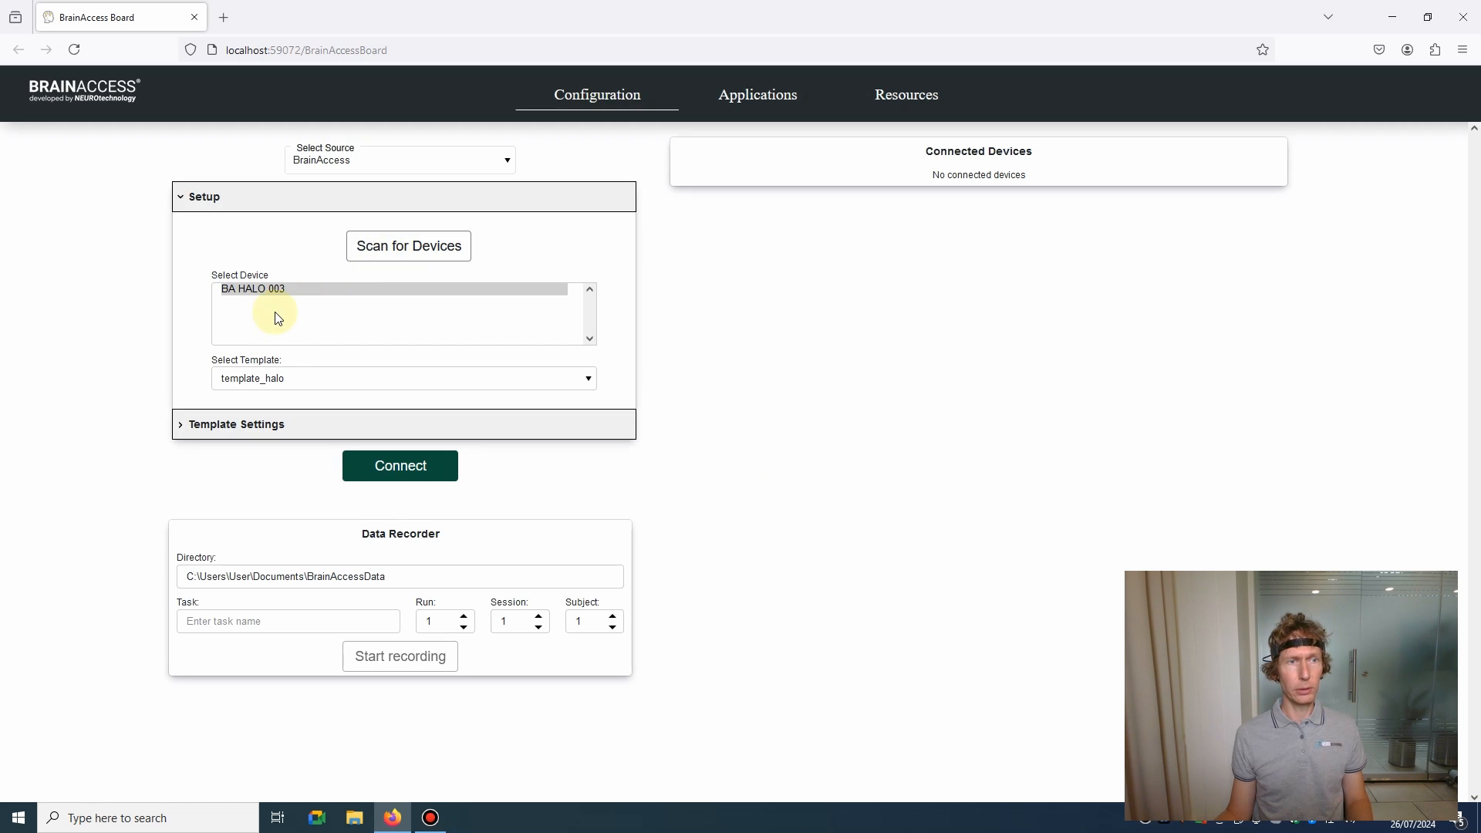
pyautogui.click(284, 289)
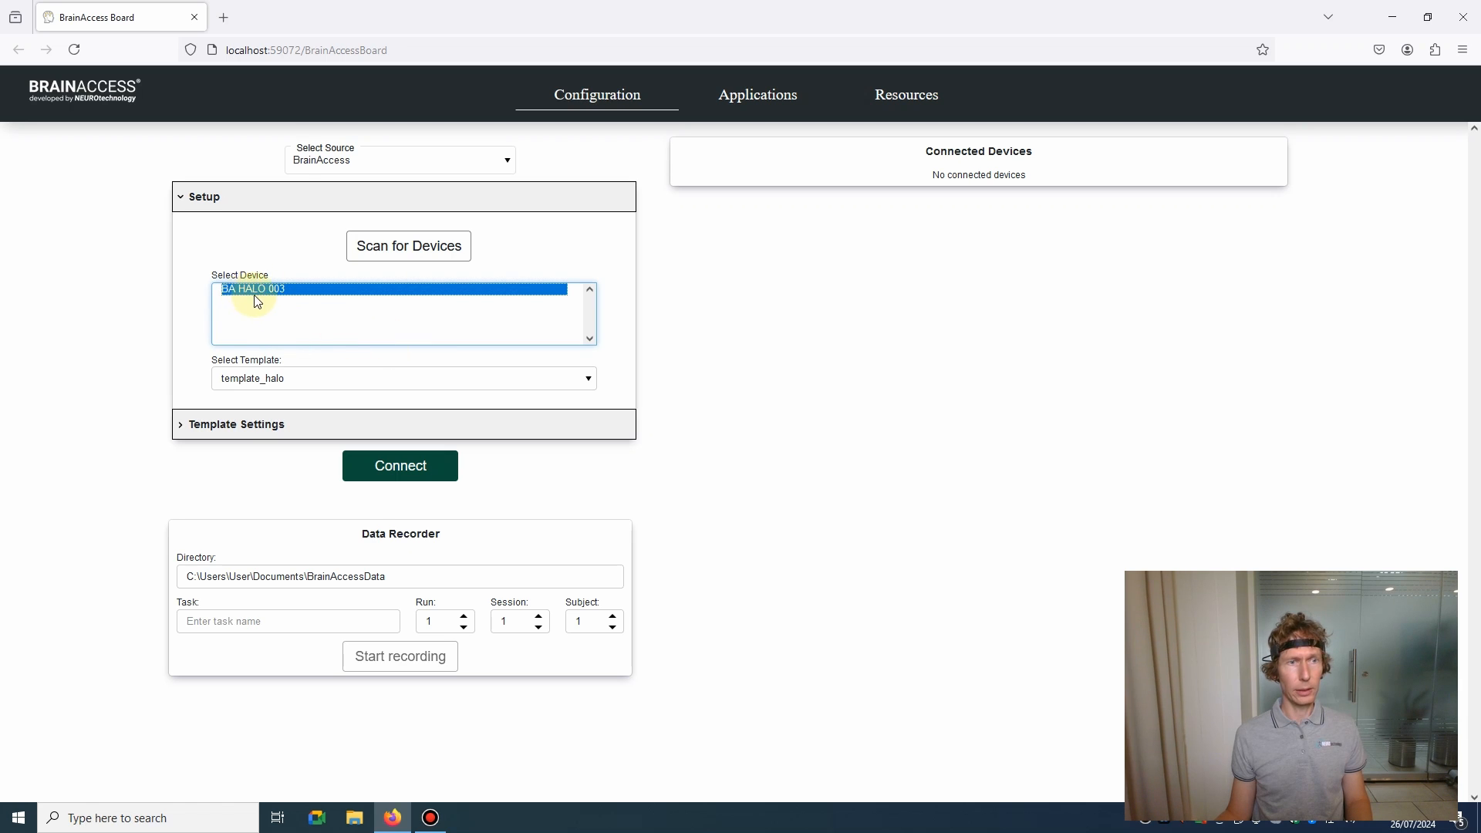
pyautogui.click(399, 465)
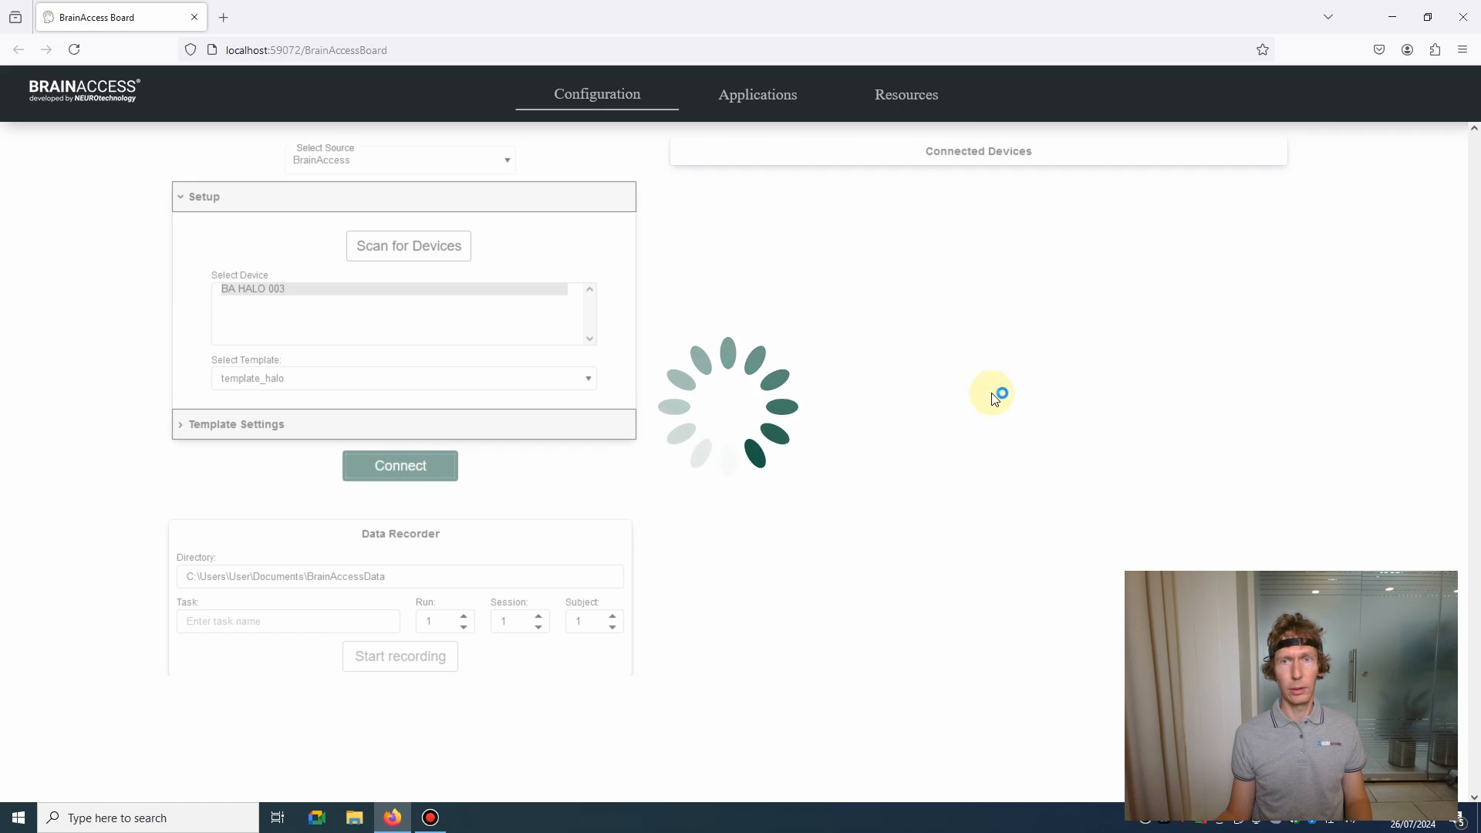
# Wait for the HALO headset to connect, showing 4 channels at 250 Hz and 84% battery
pyautogui.click(399, 465)
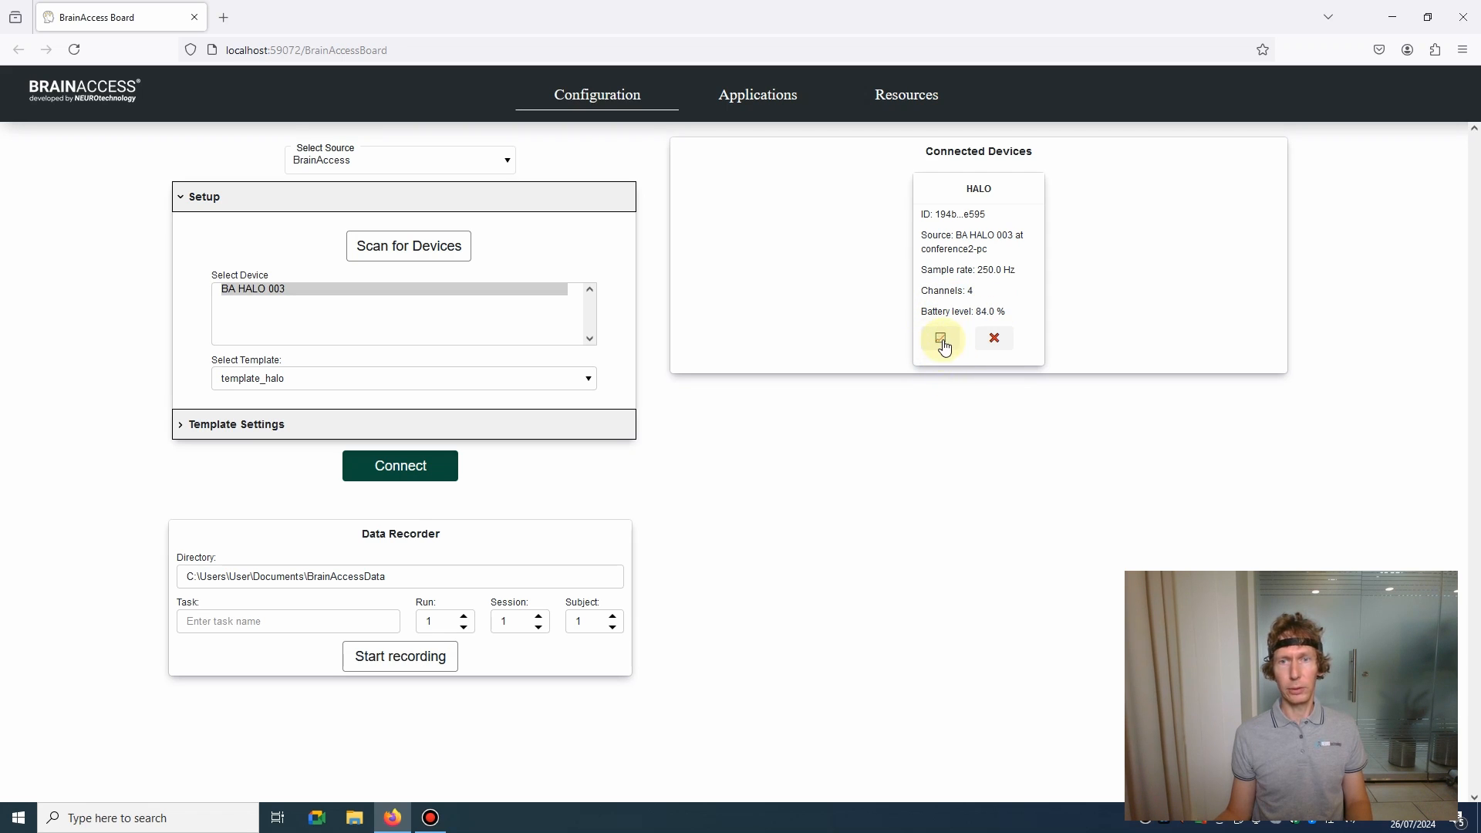
# View live EEG traces for Fp1, Fp2, O1 and O2 in BrainAccess Viewer
pyautogui.click(940, 338)
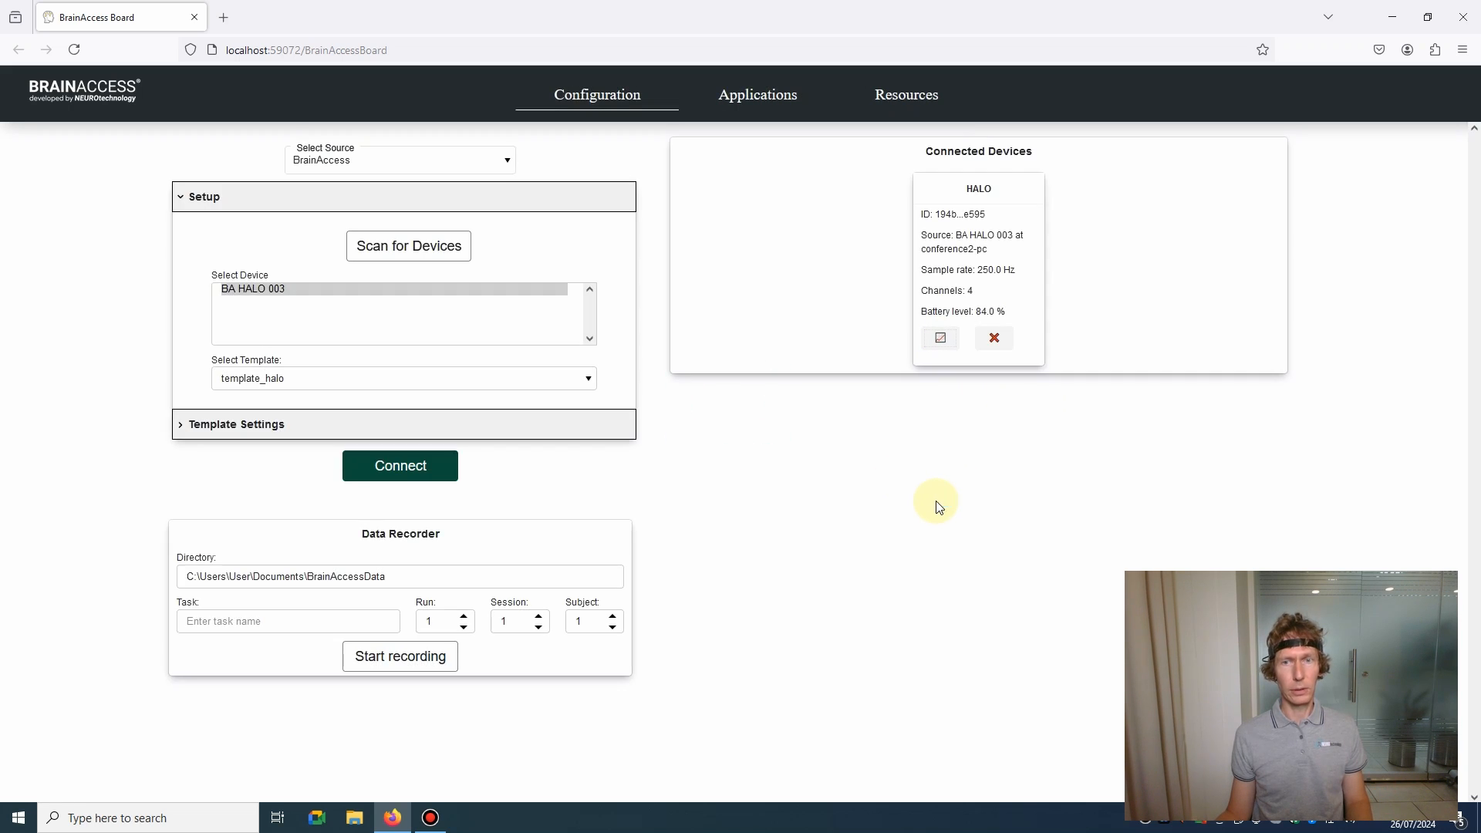
pyautogui.moveTo(928, 501)
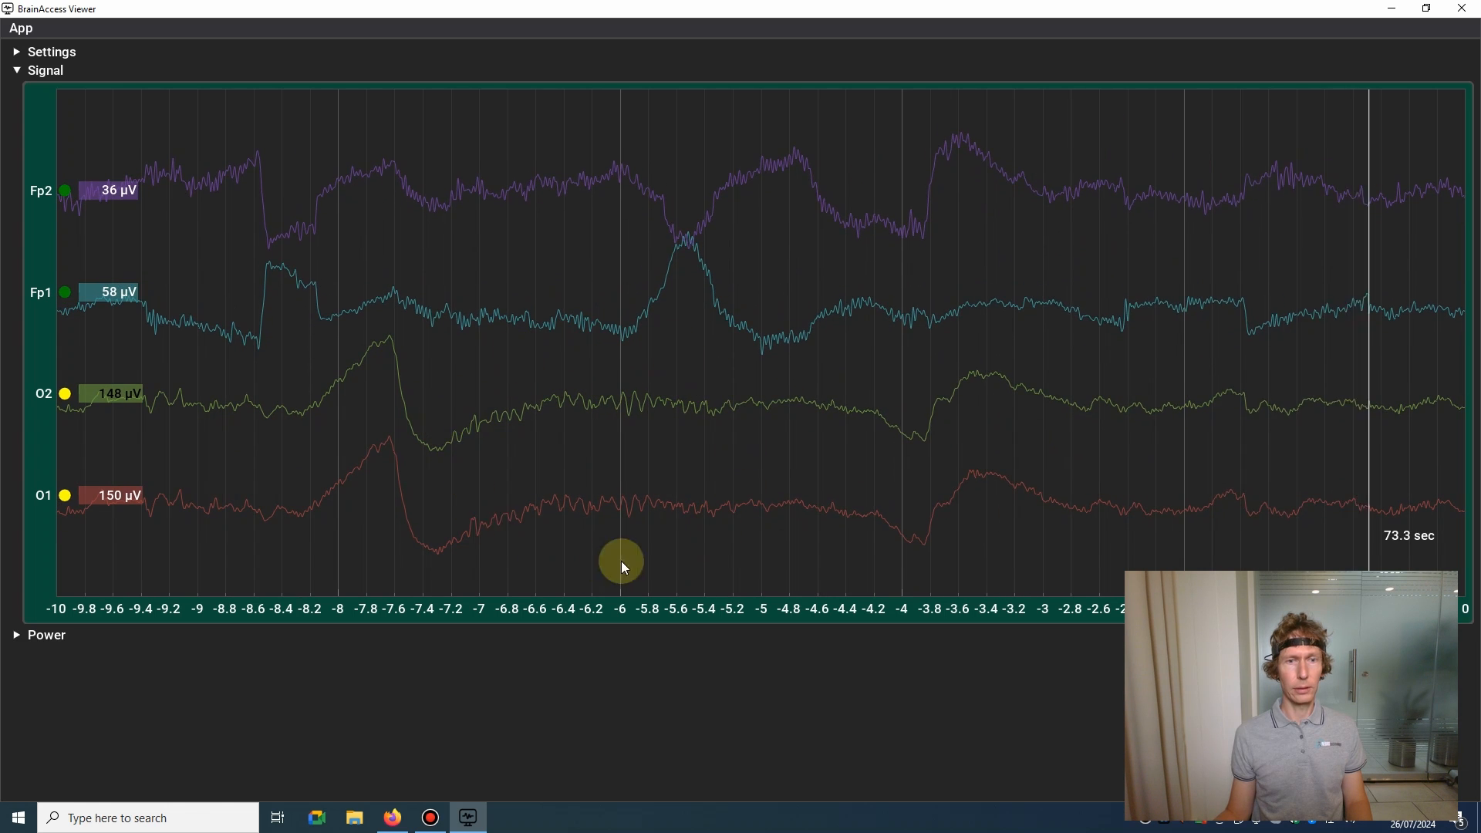
pyautogui.click(390, 817)
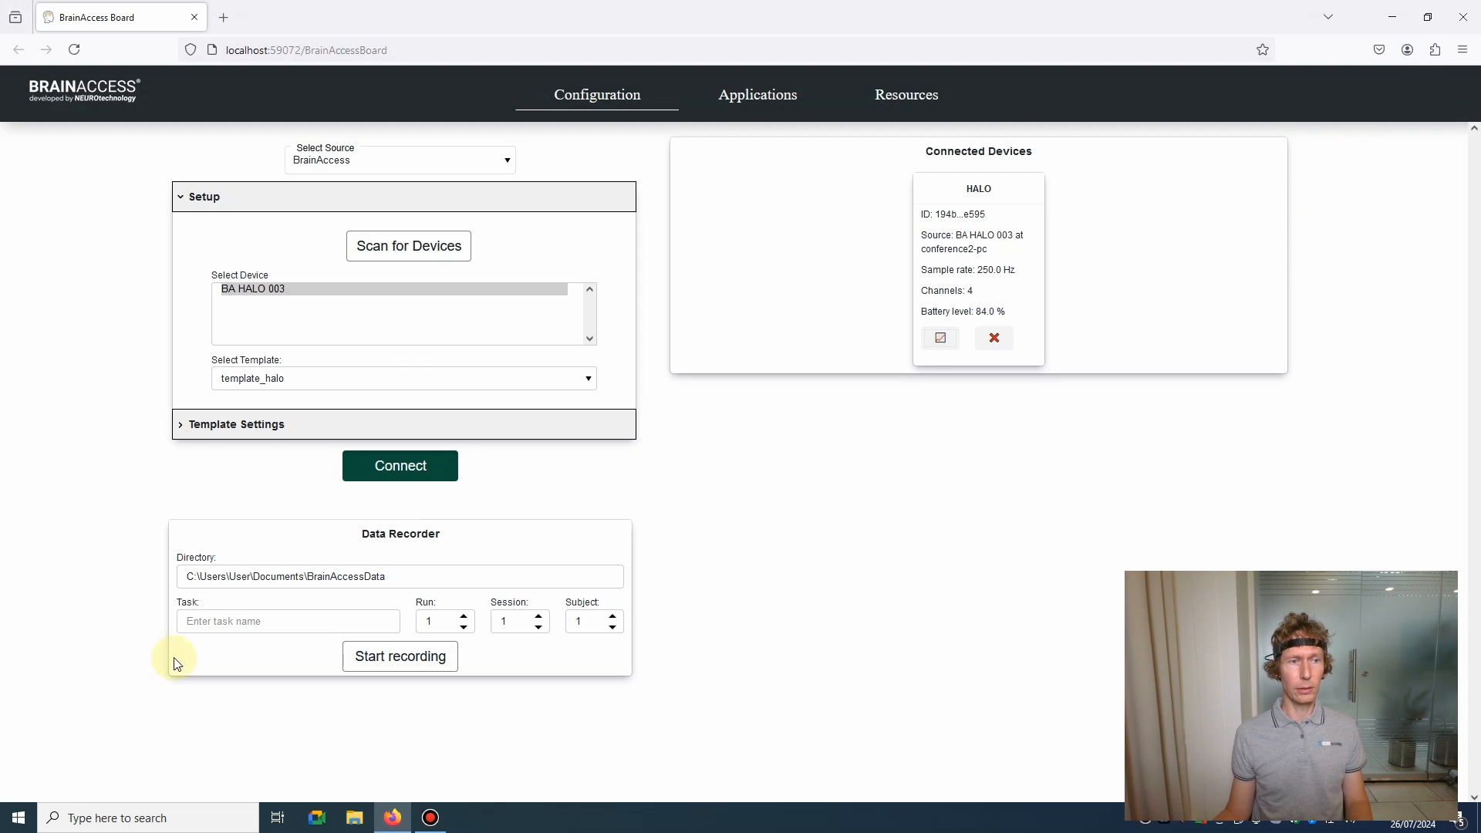
# Name the task 'sample', then start and stop a short data recording
pyautogui.click(289, 621)
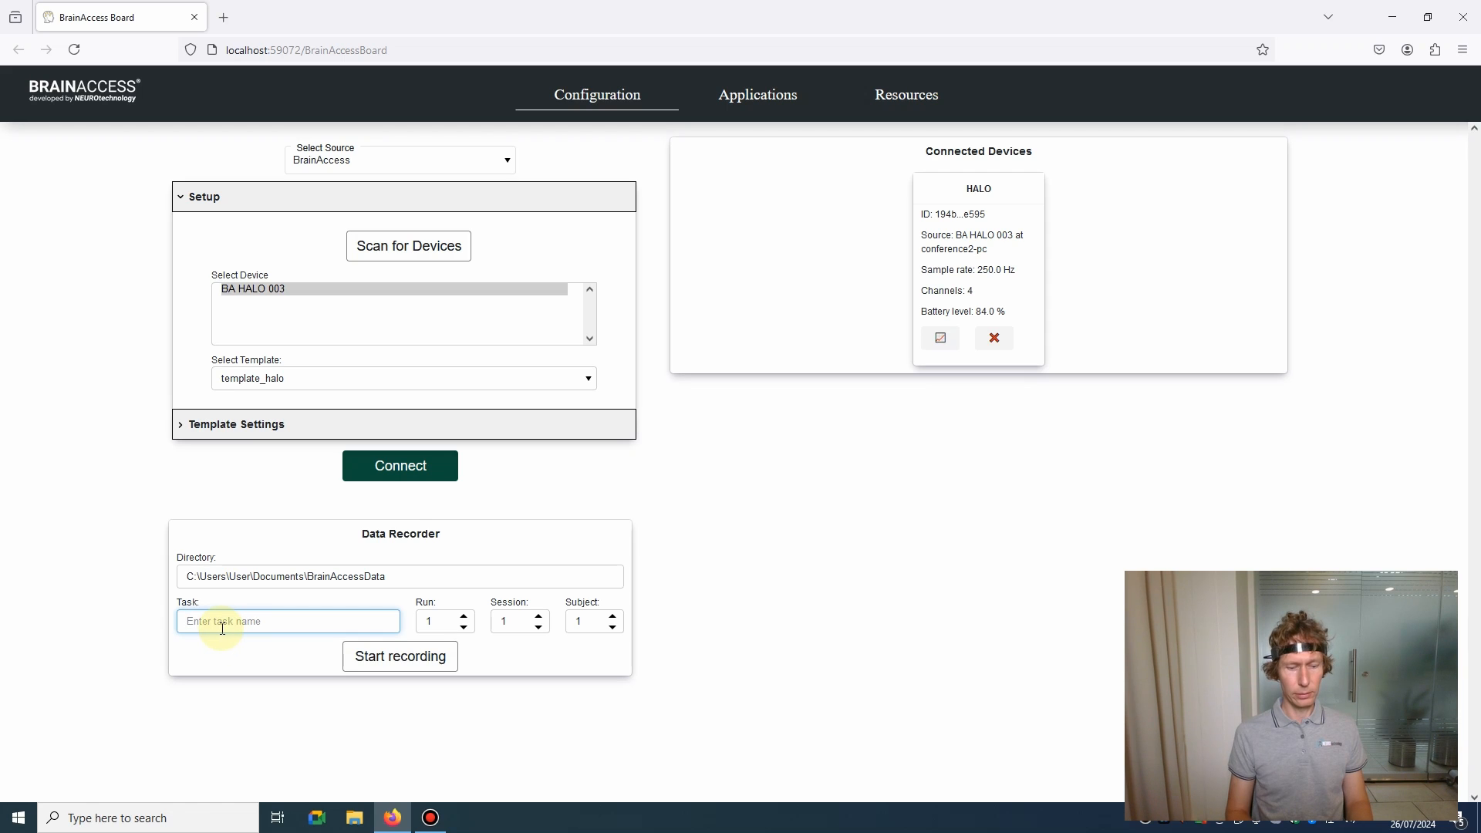
pyautogui.write('sample')
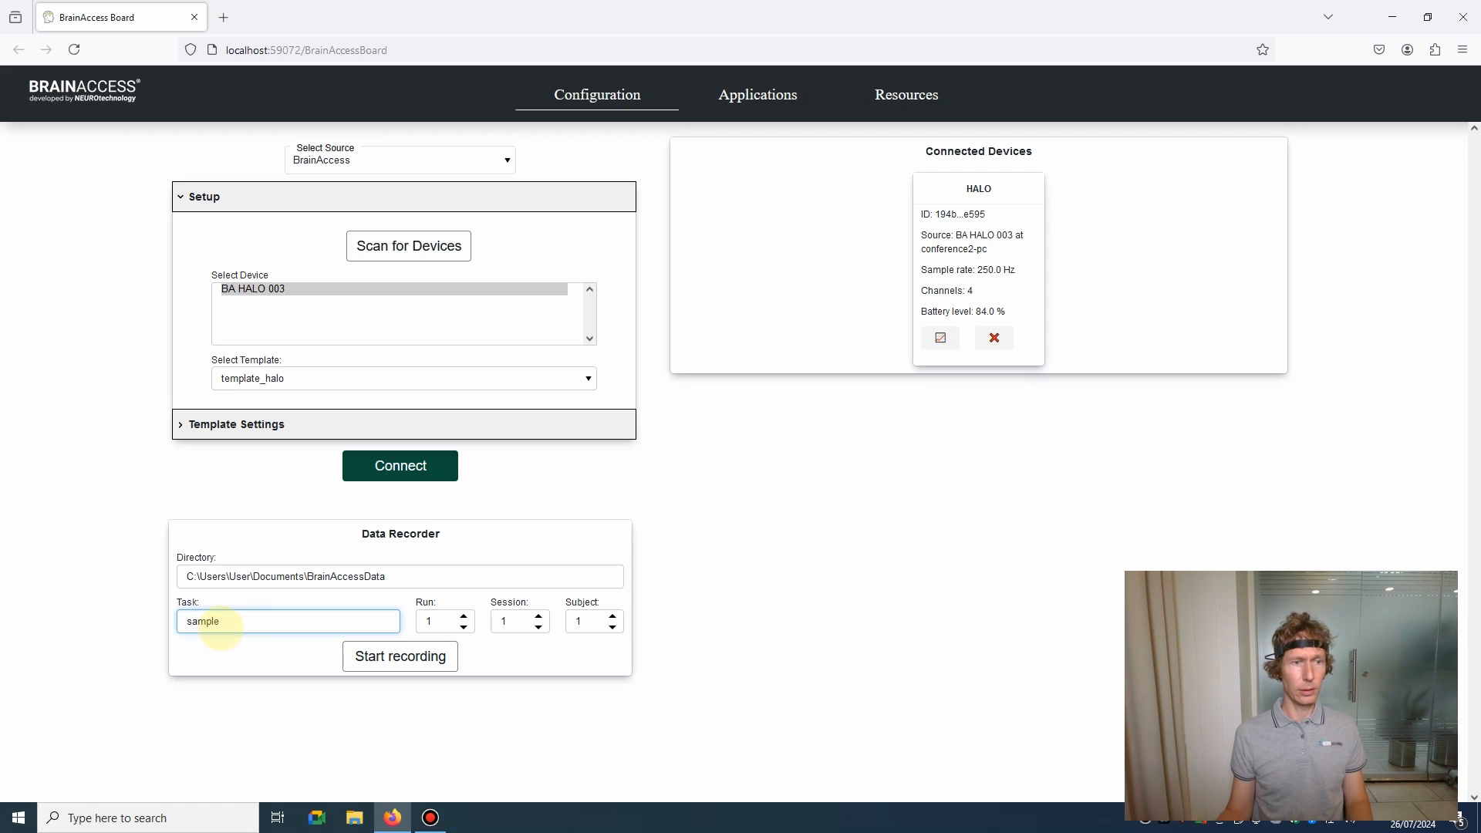
pyautogui.click(399, 656)
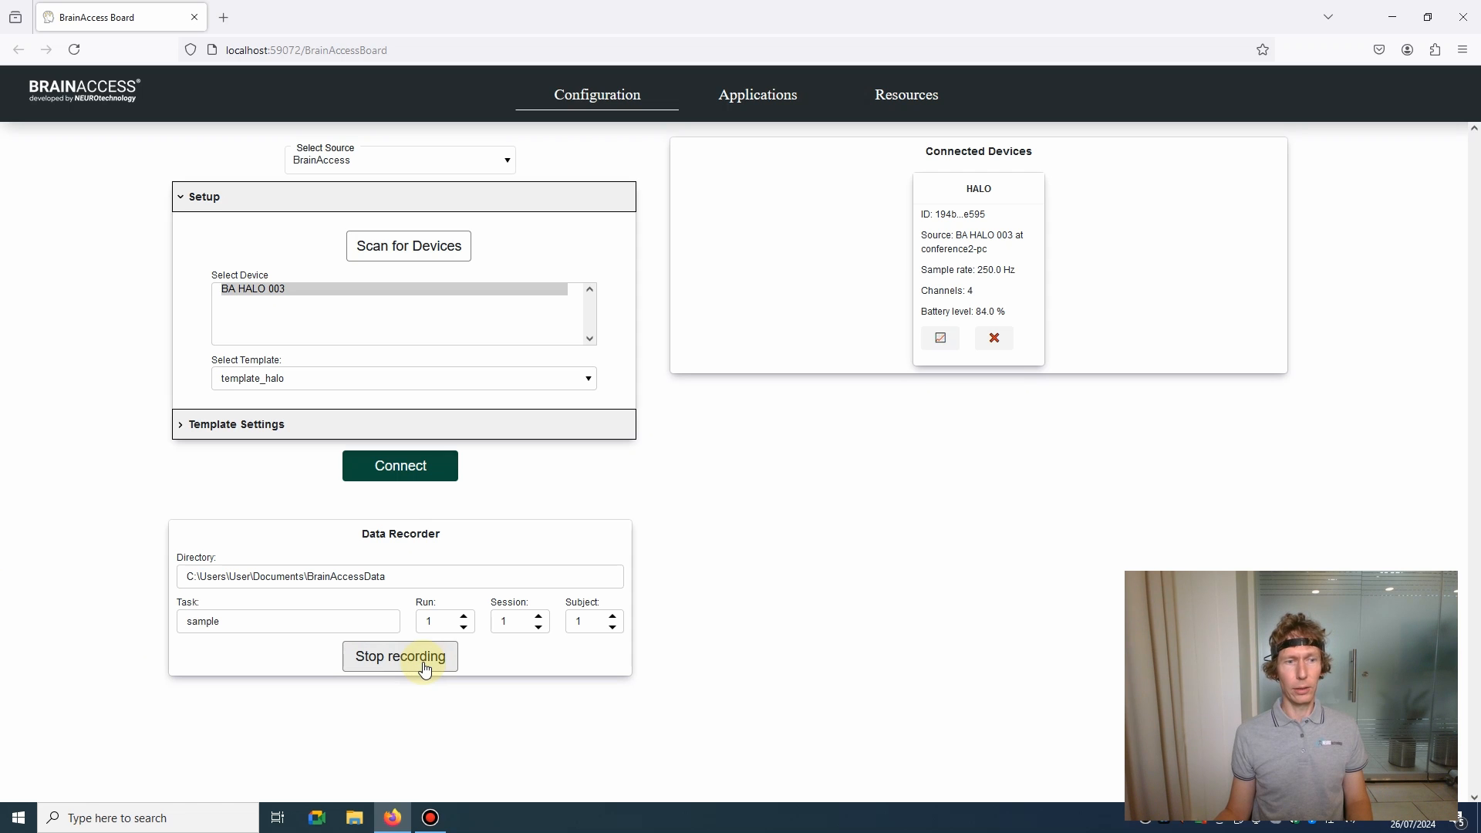
pyautogui.click(400, 657)
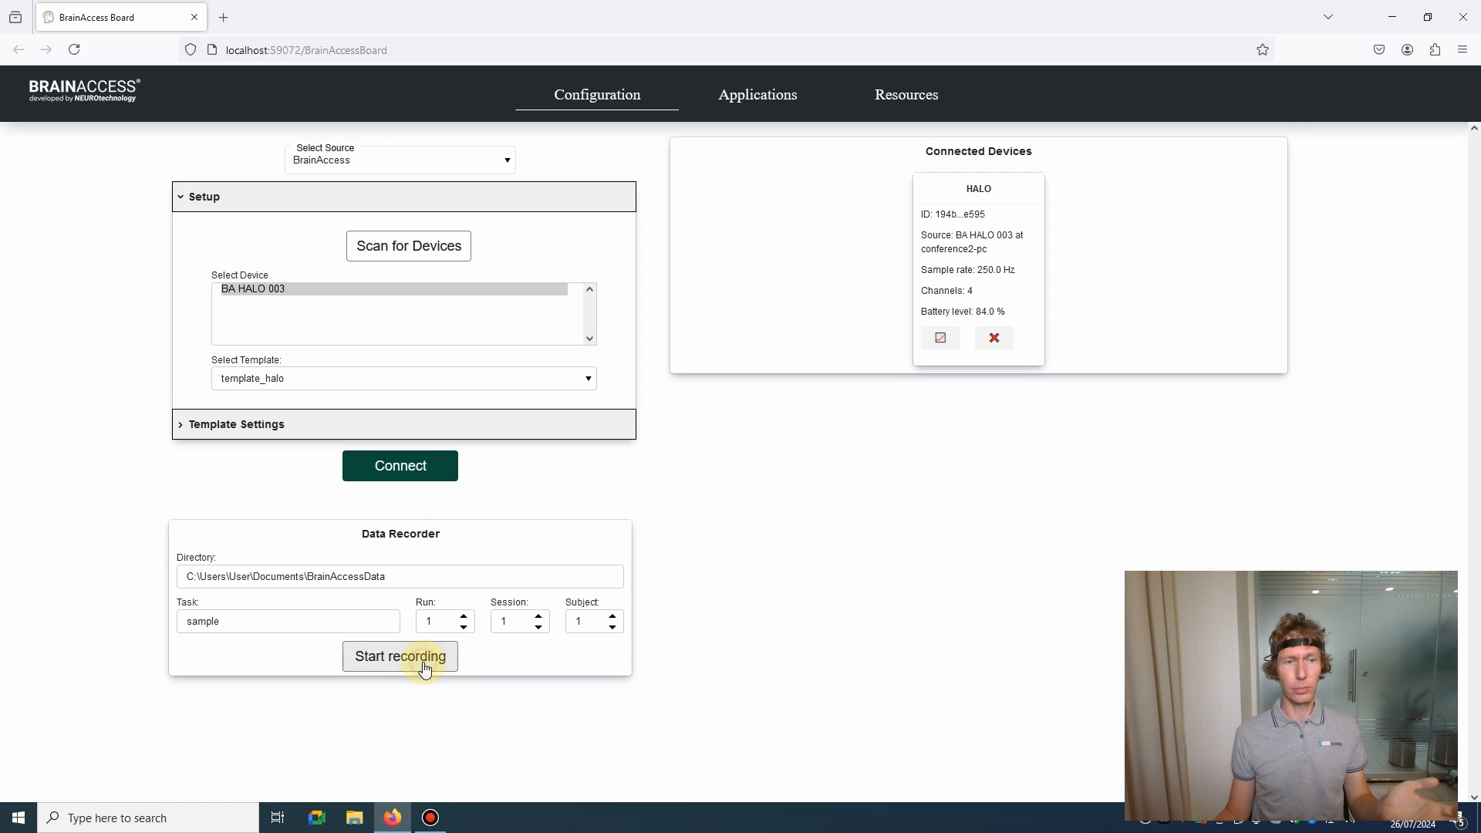
pyautogui.click(399, 657)
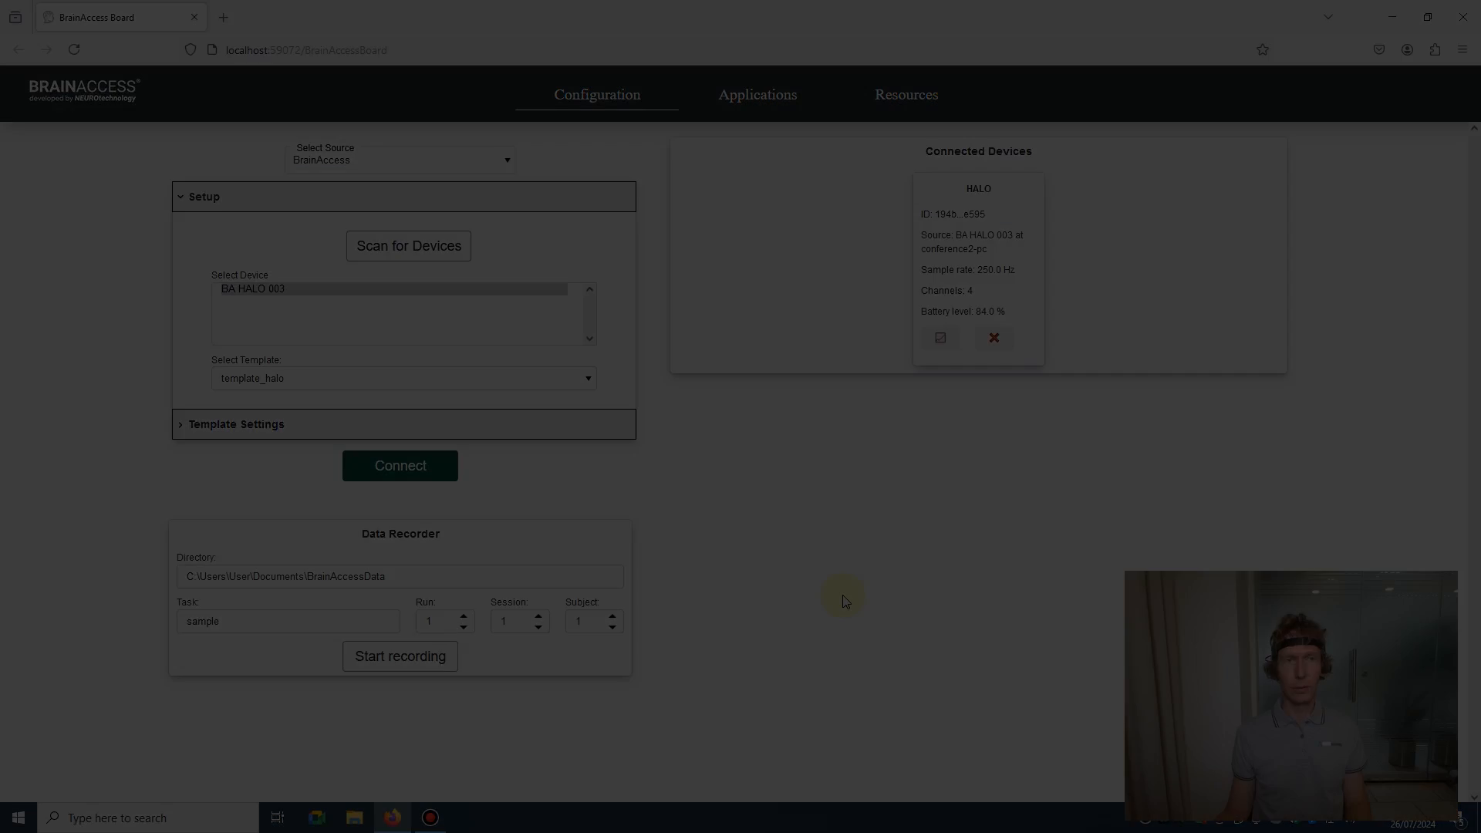